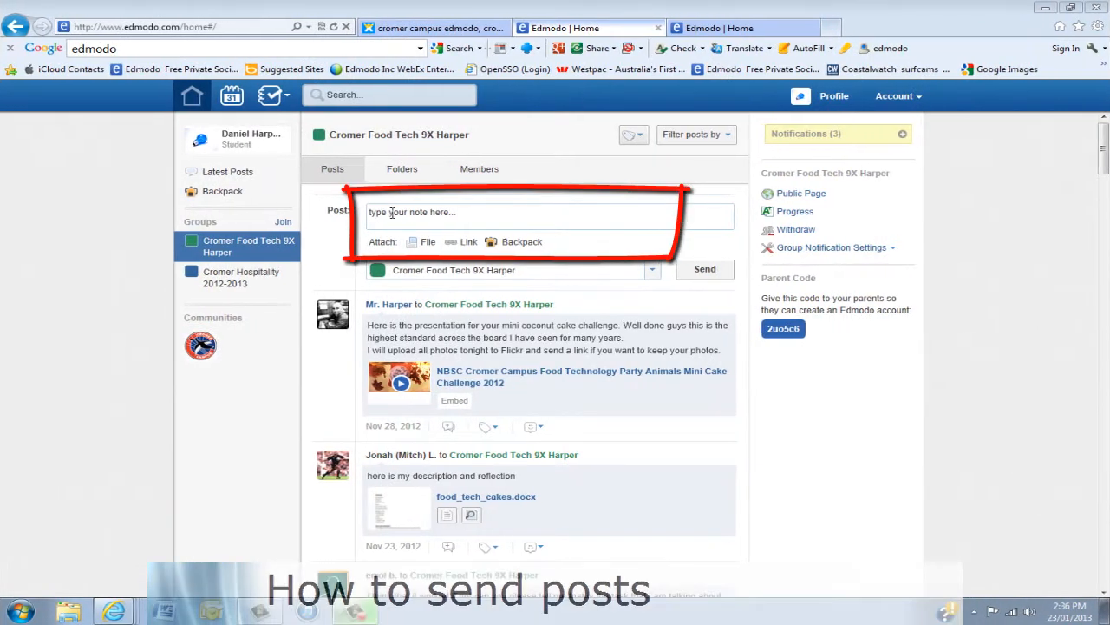
Draft a new group note reading 'I am learning to post.' in the note box.
click(451, 211)
text(I am)
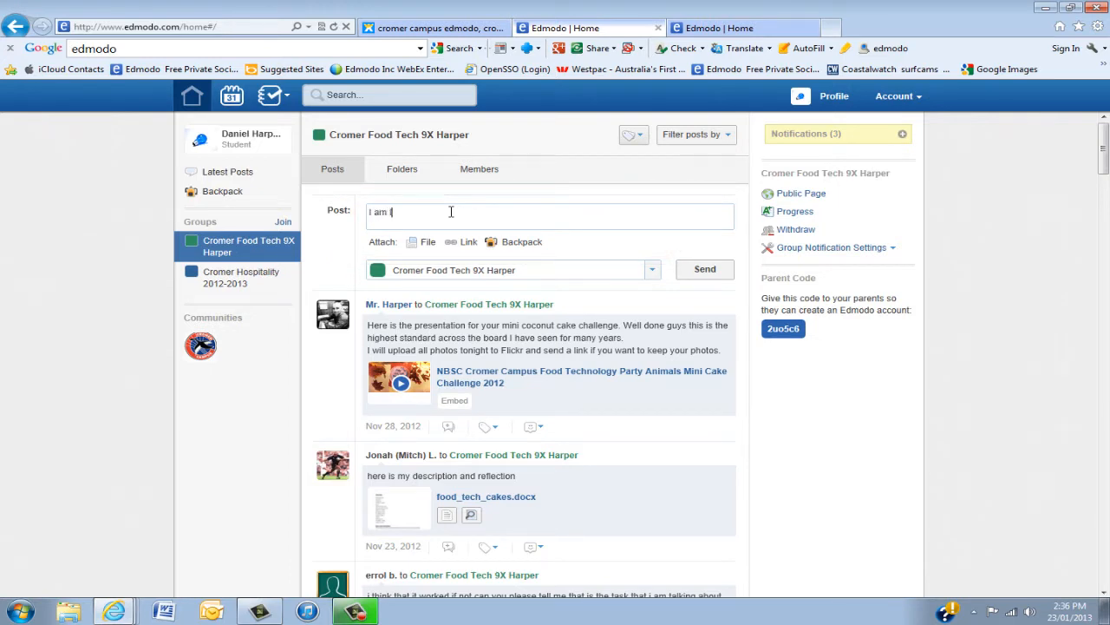
text(learning)
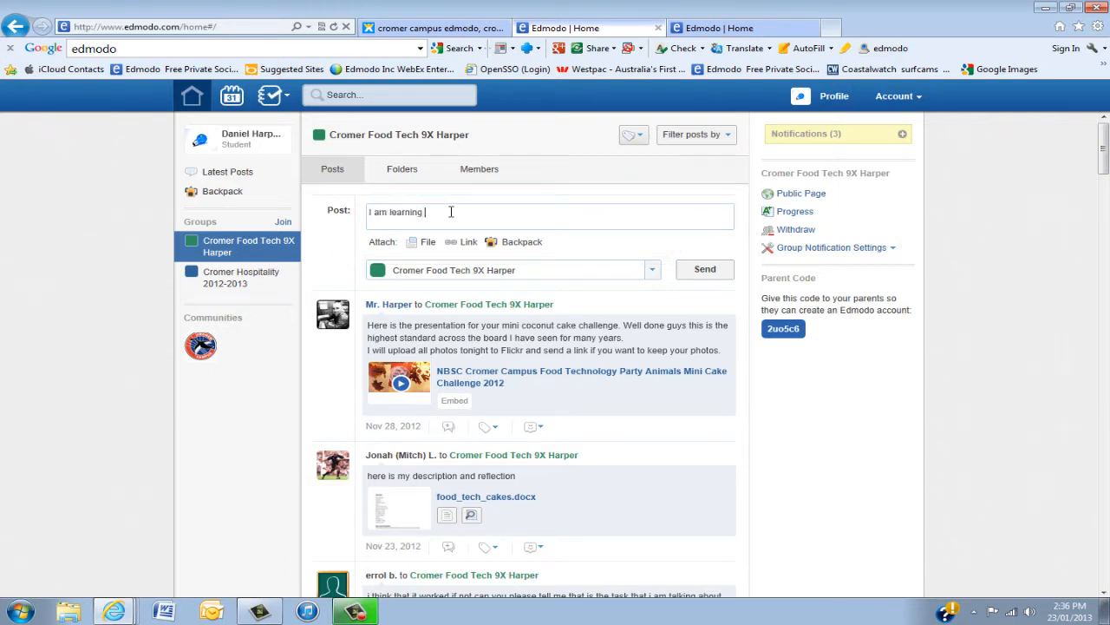
text(to post.)
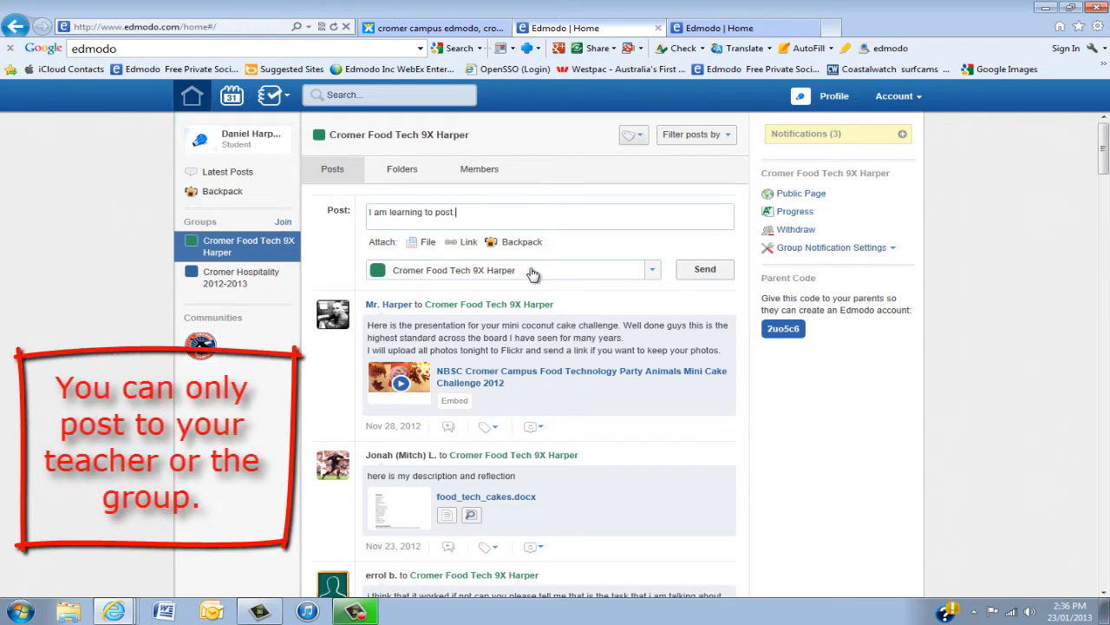
click(652, 271)
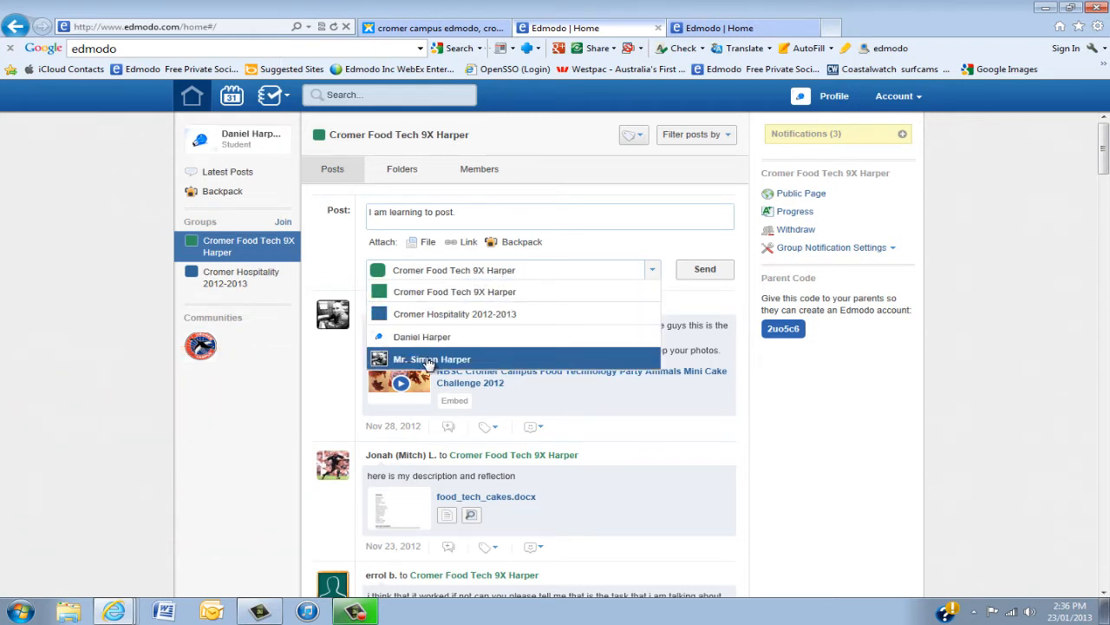
click(430, 358)
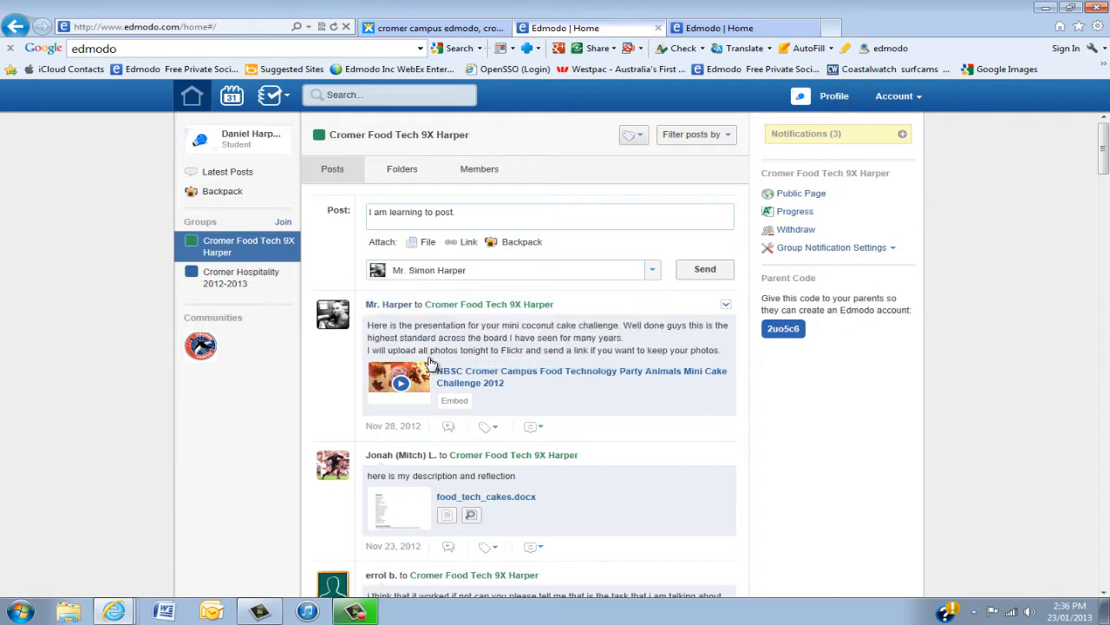
mouse_move(476, 276)
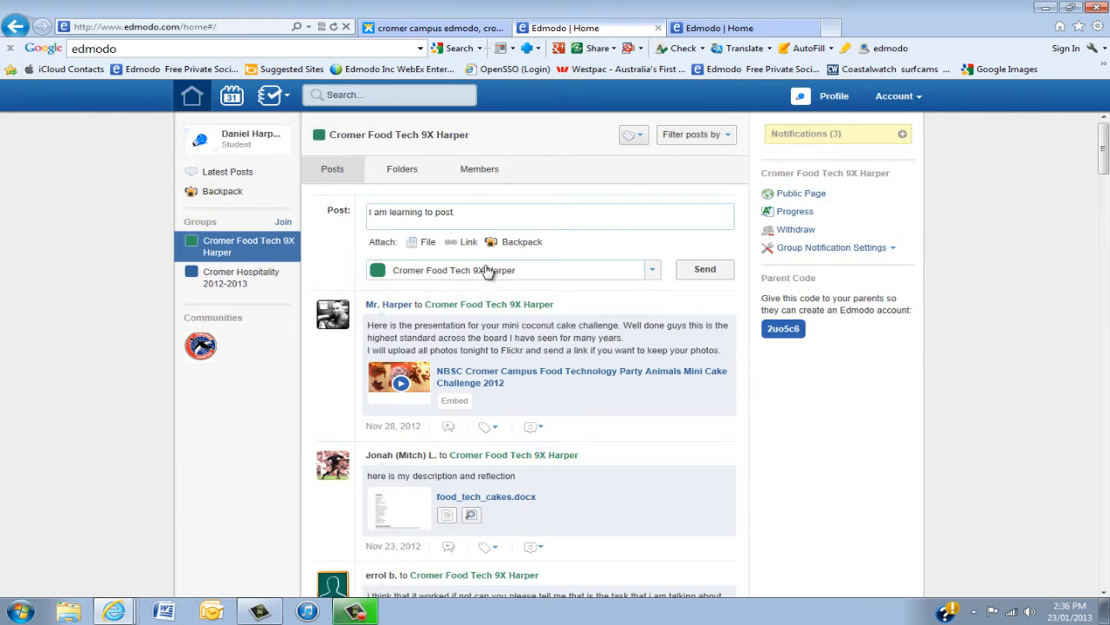
mouse_move(472, 270)
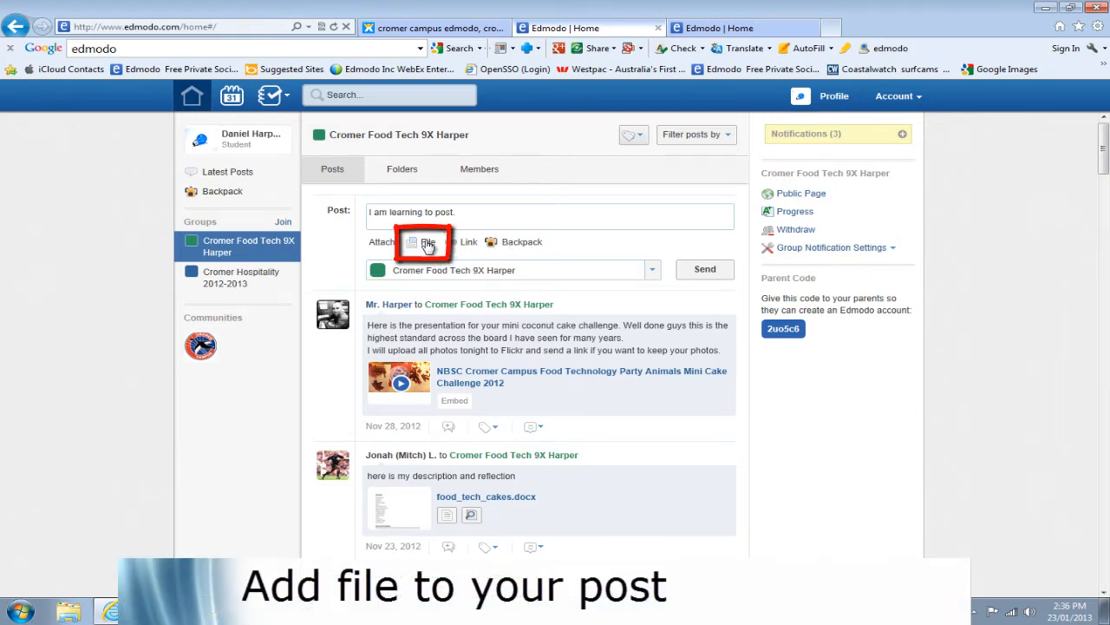
Attach the 'Full page photo' file from the Desktop to the draft post.
click(423, 243)
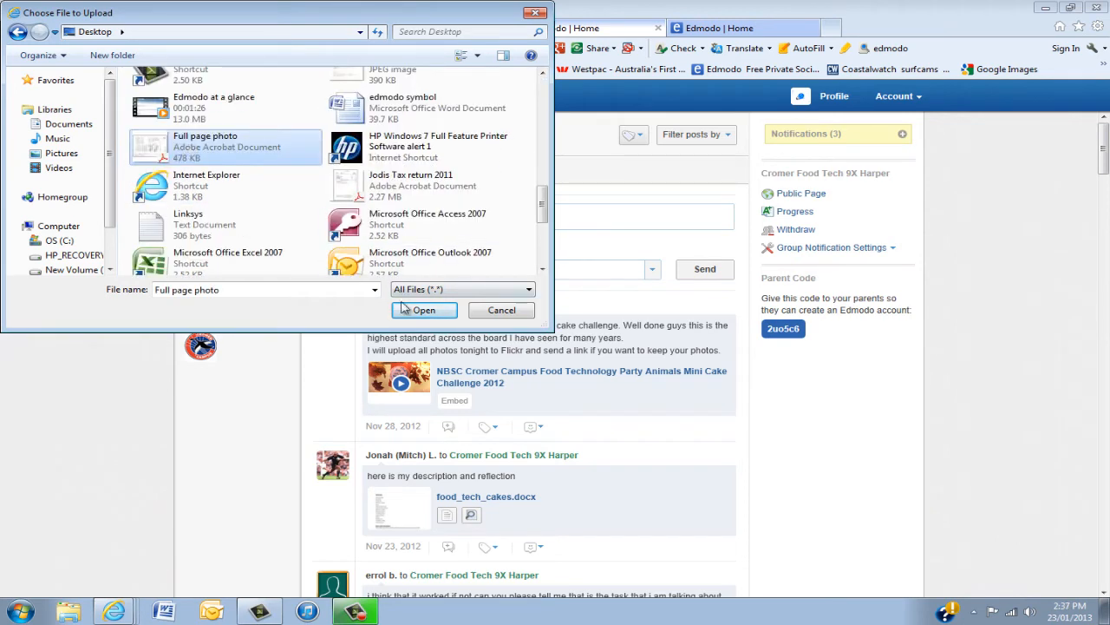
click(423, 309)
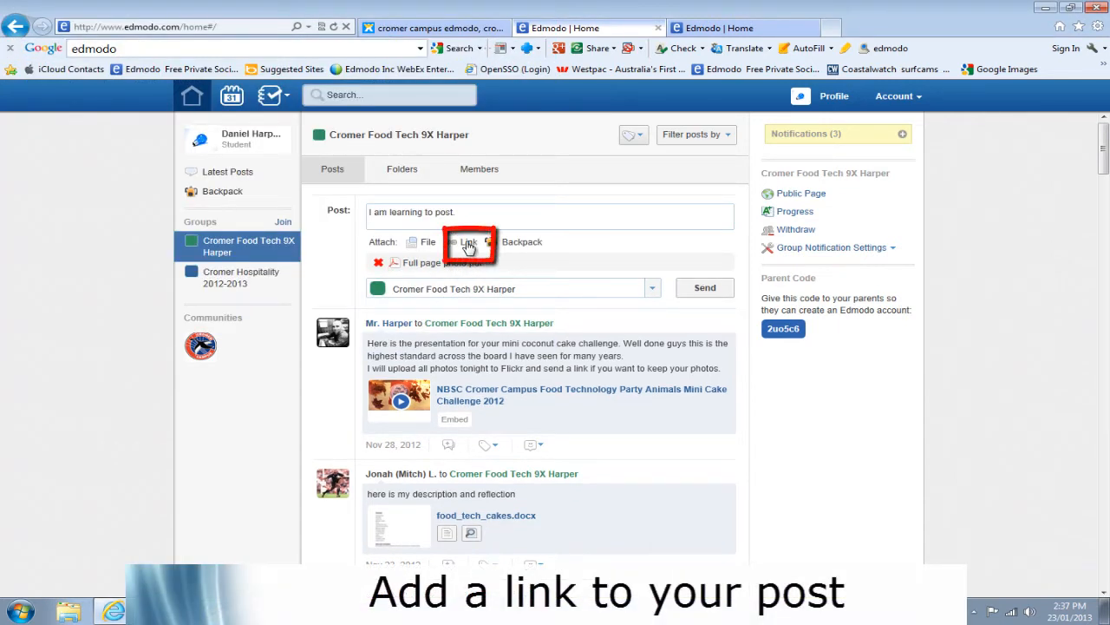
click(467, 242)
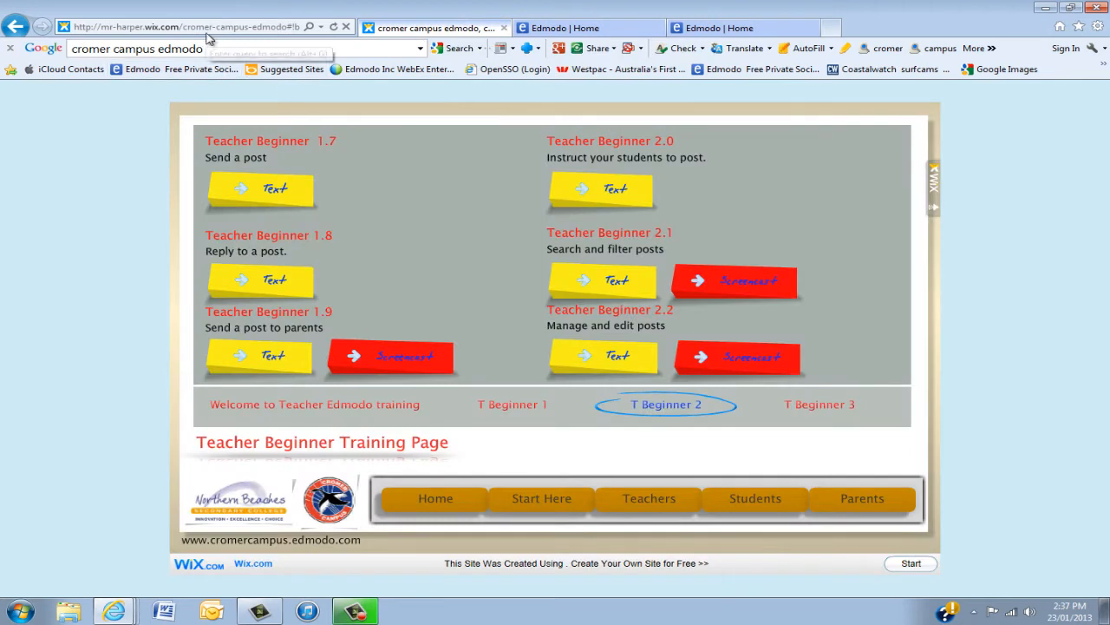
click(182, 28)
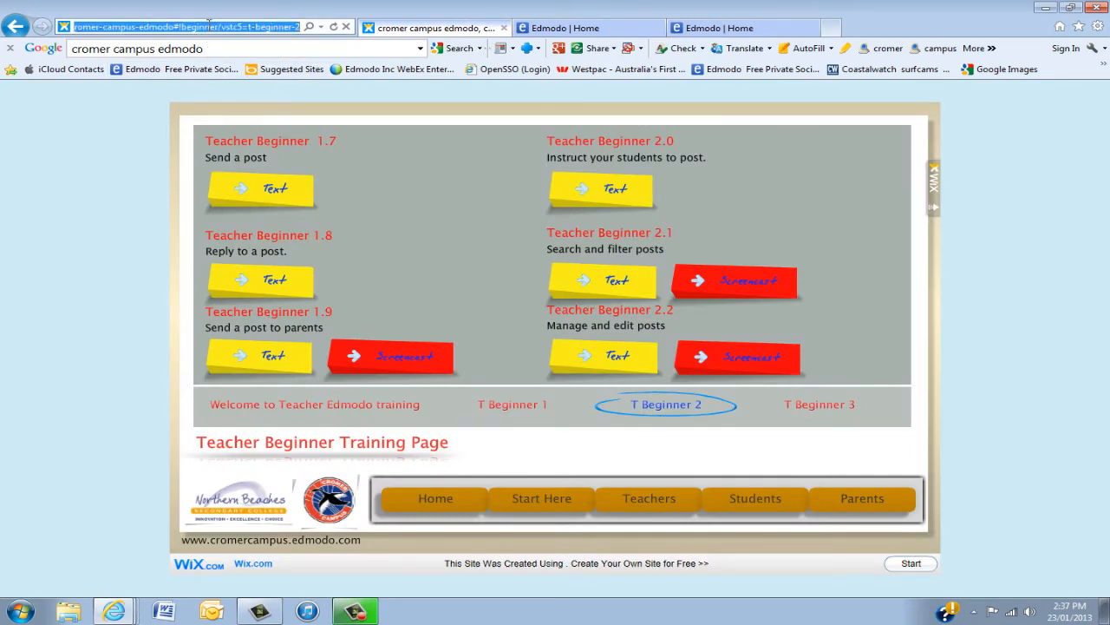
click(434, 28)
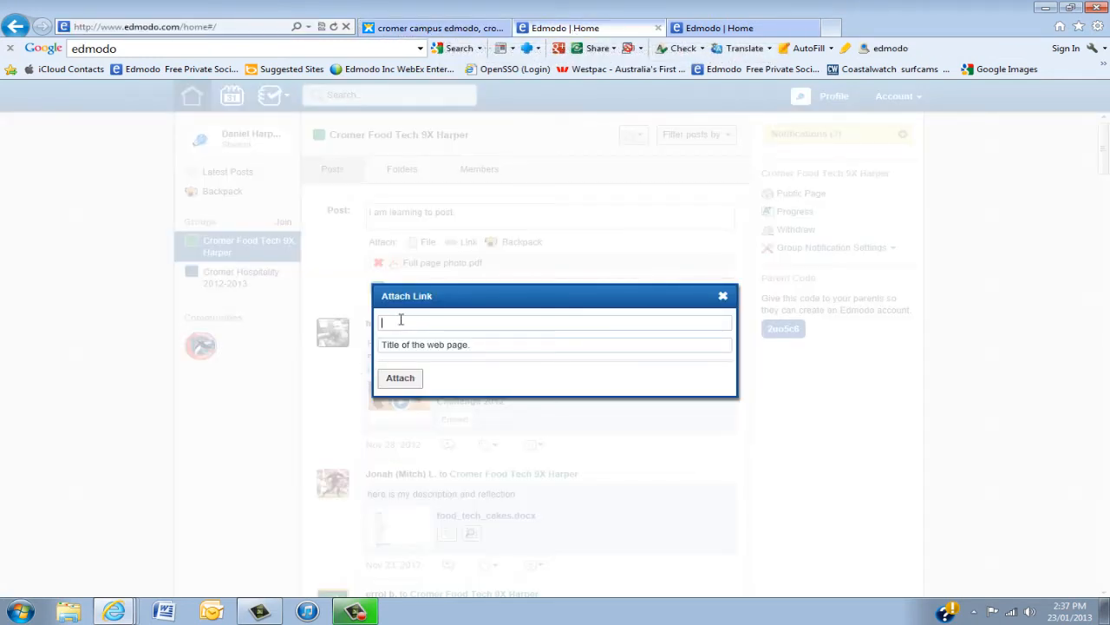
text(http://mr-harper.wix.com/cromer-campus-edmodo#!beginner/vstc5=t-beginner-2)
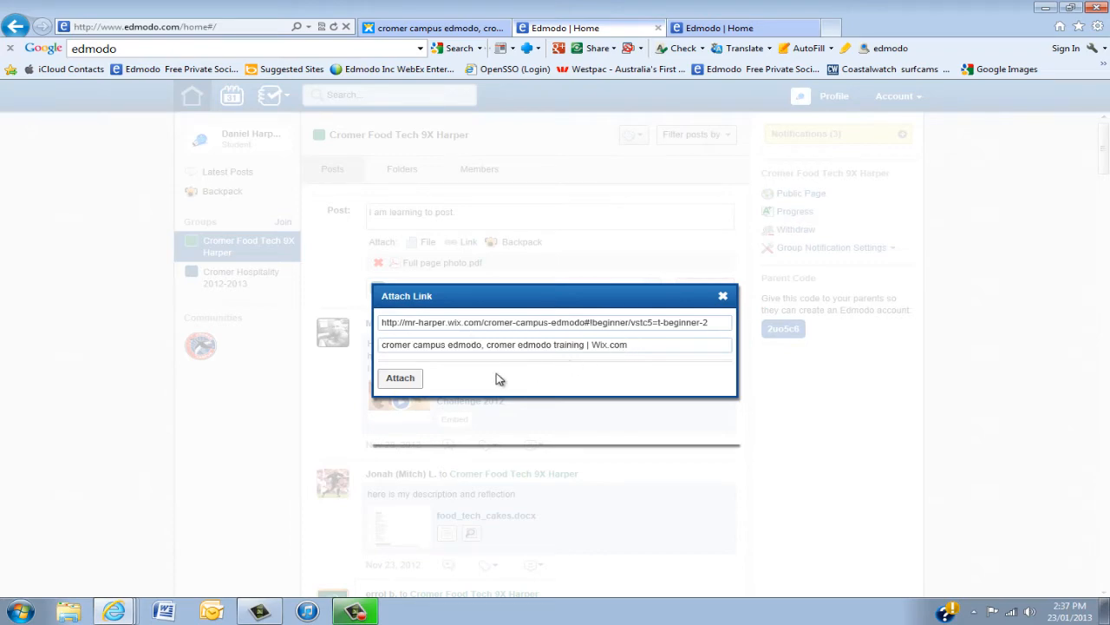
click(399, 379)
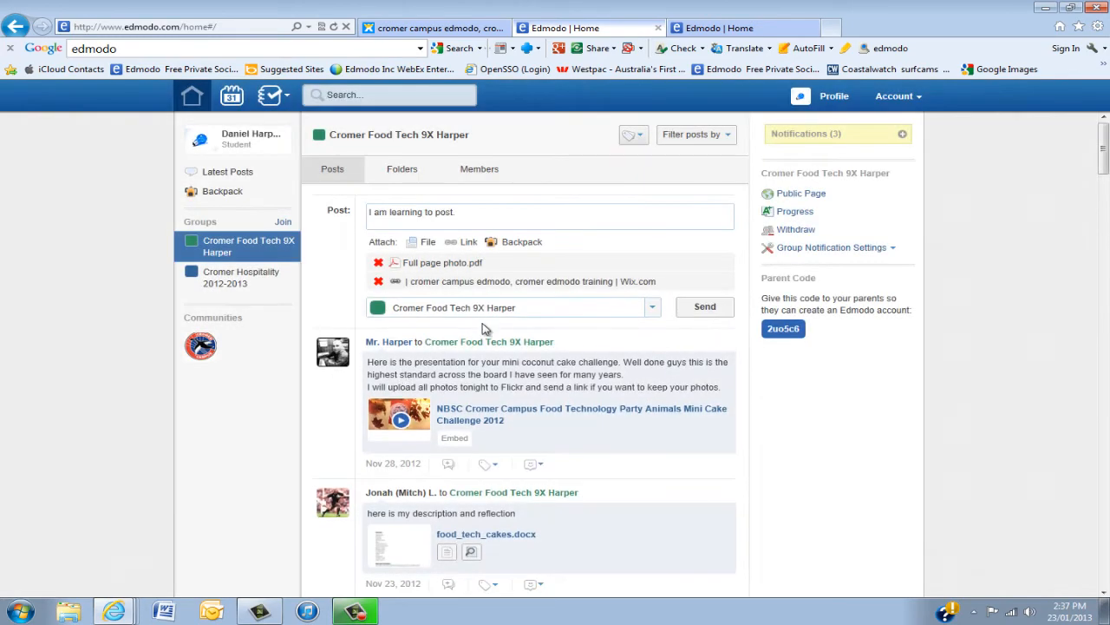
mouse_move(515, 247)
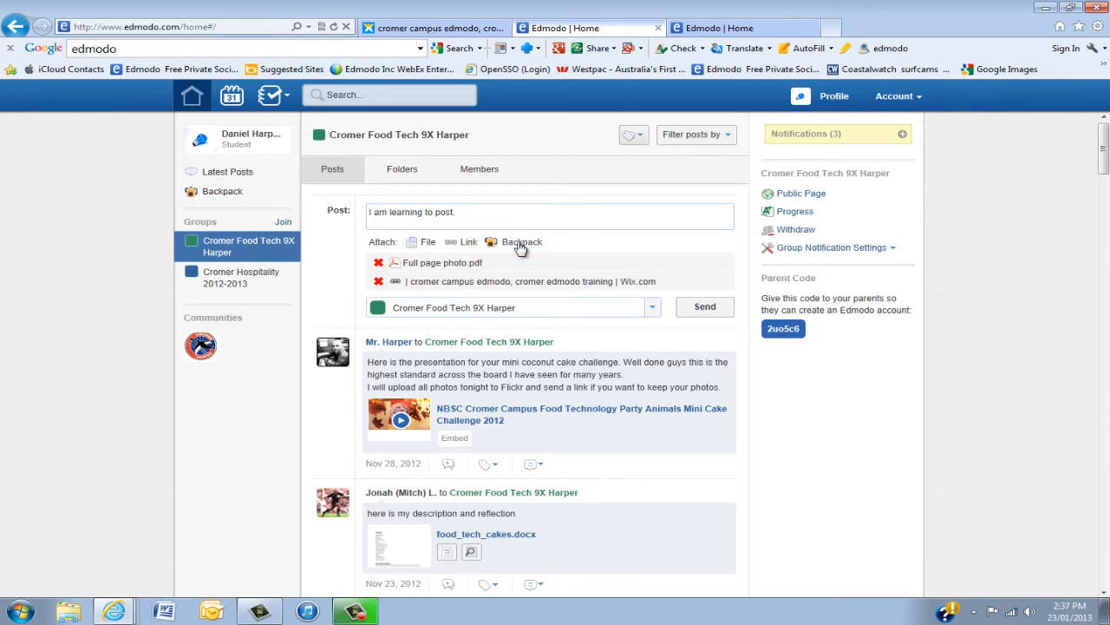
Attach 'Practical Sequence Year 9 Food Technology Term 3 2012.docx' from the Backpack to the draft.
click(521, 241)
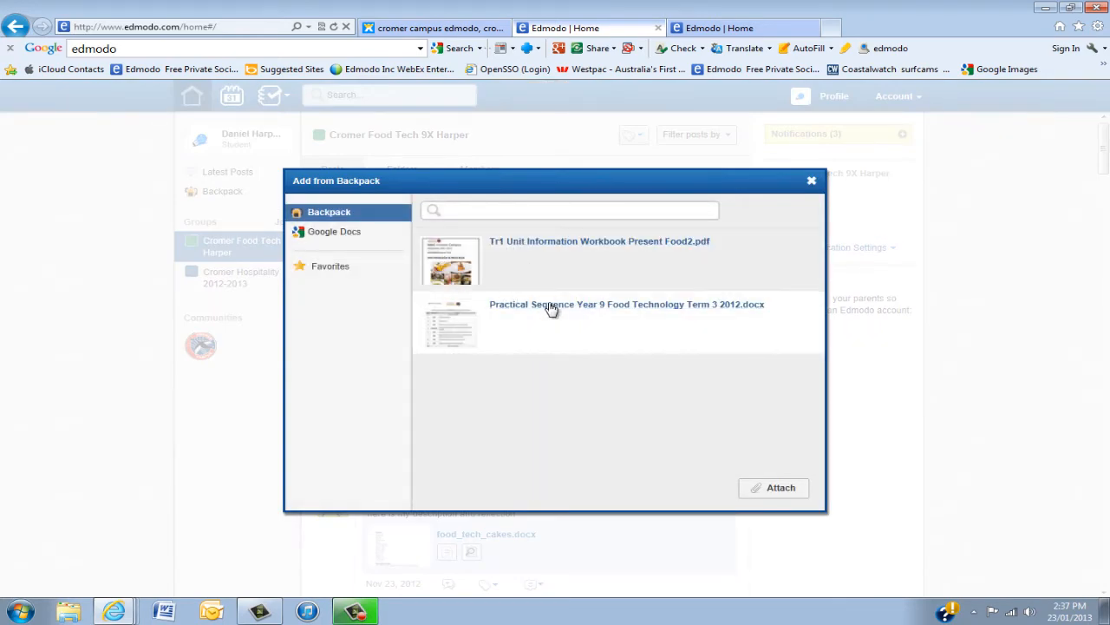
click(774, 486)
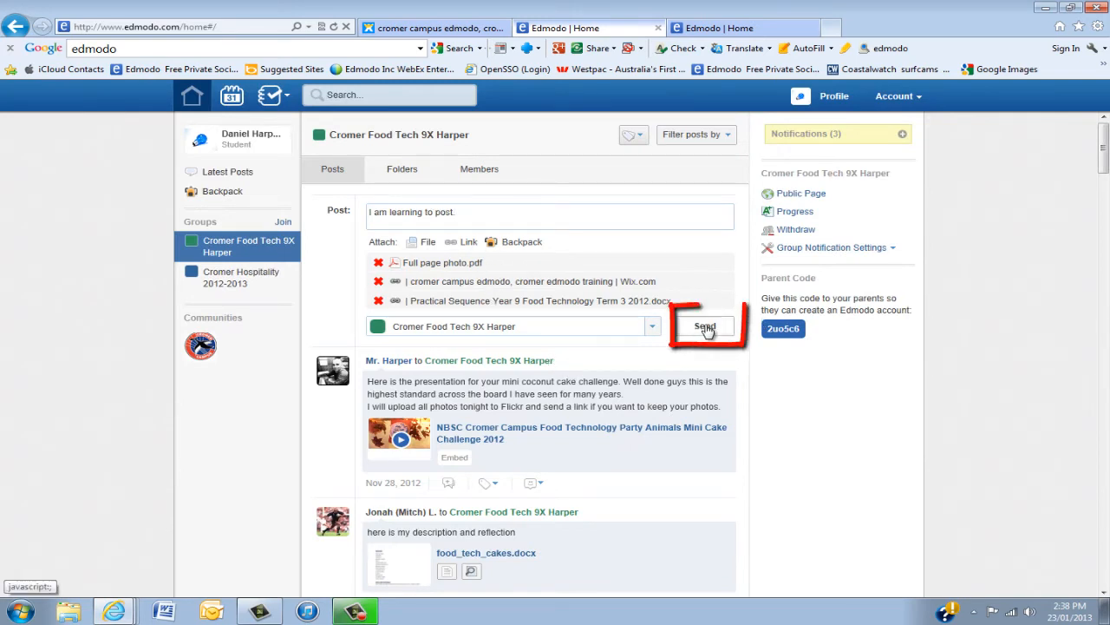
Send the post to Cromer Food Tech 9X Harper and expand it to list all three attachments.
click(704, 326)
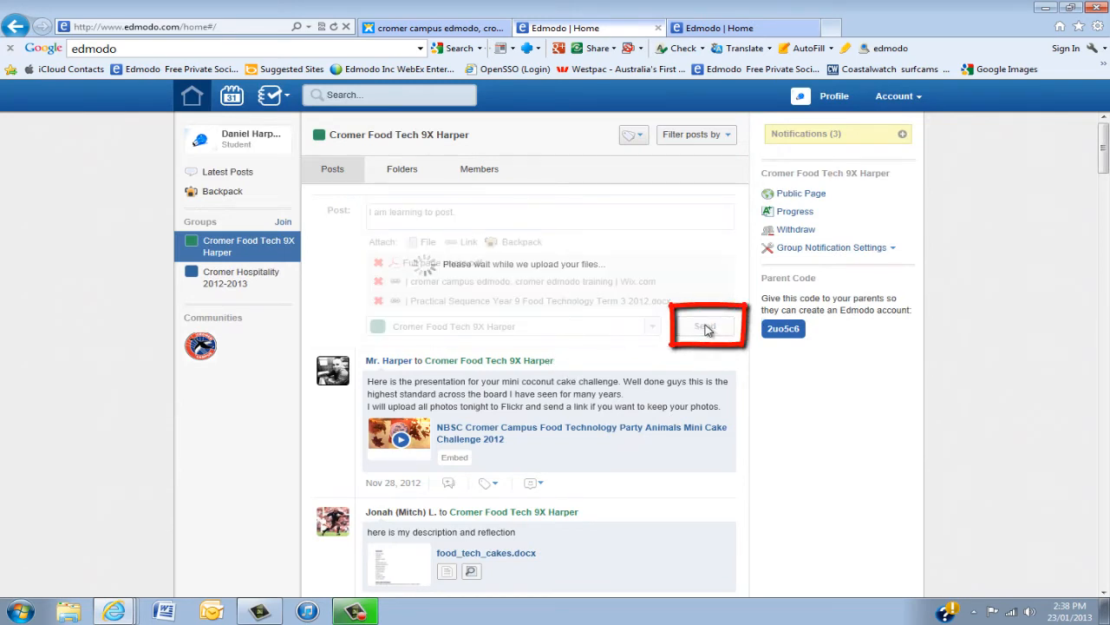
click(704, 327)
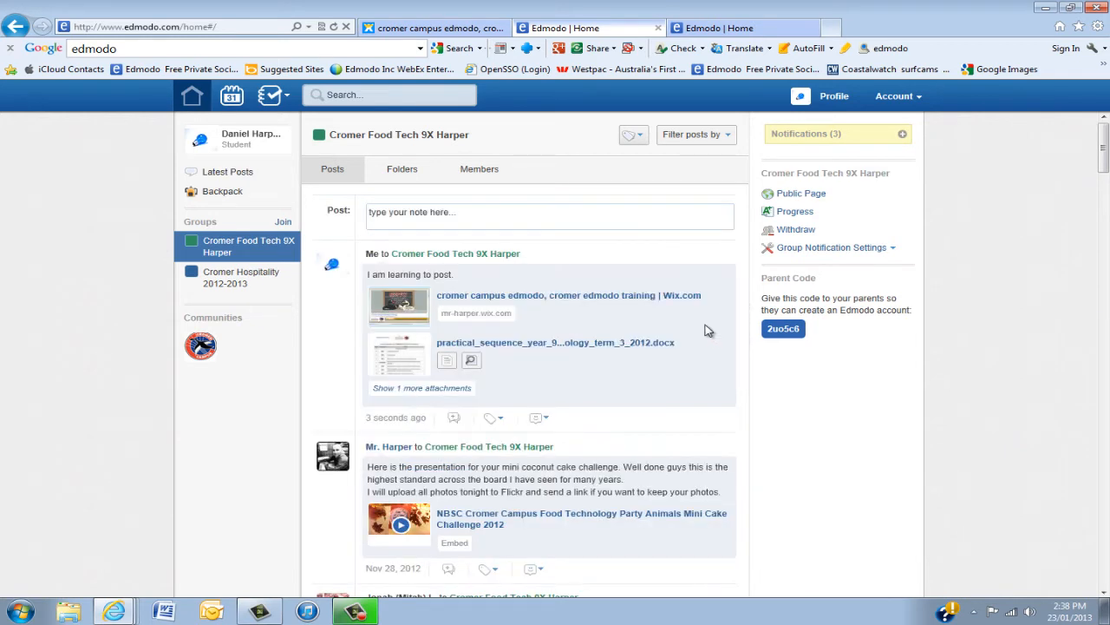
mouse_move(411, 305)
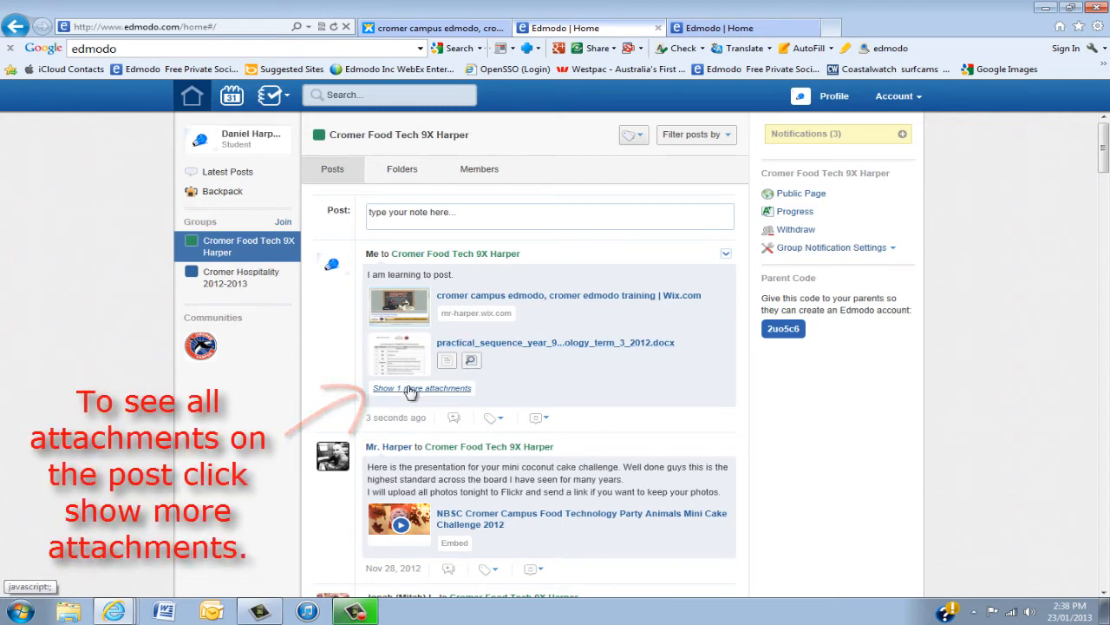
click(423, 389)
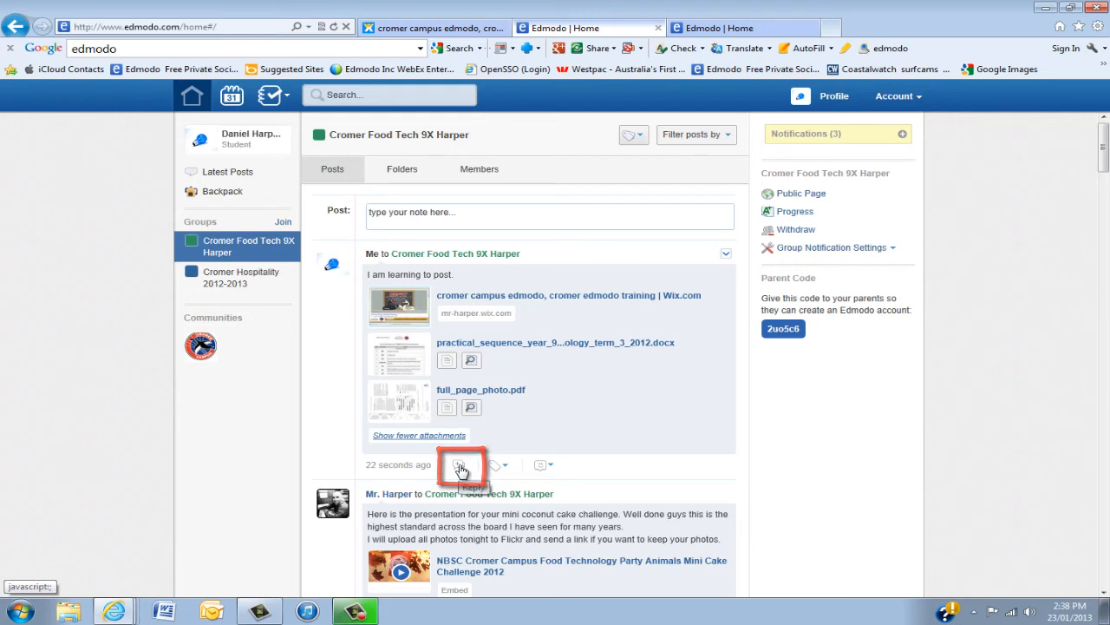
Post the reply 'That was a great post.' beneath the newly published post.
click(458, 465)
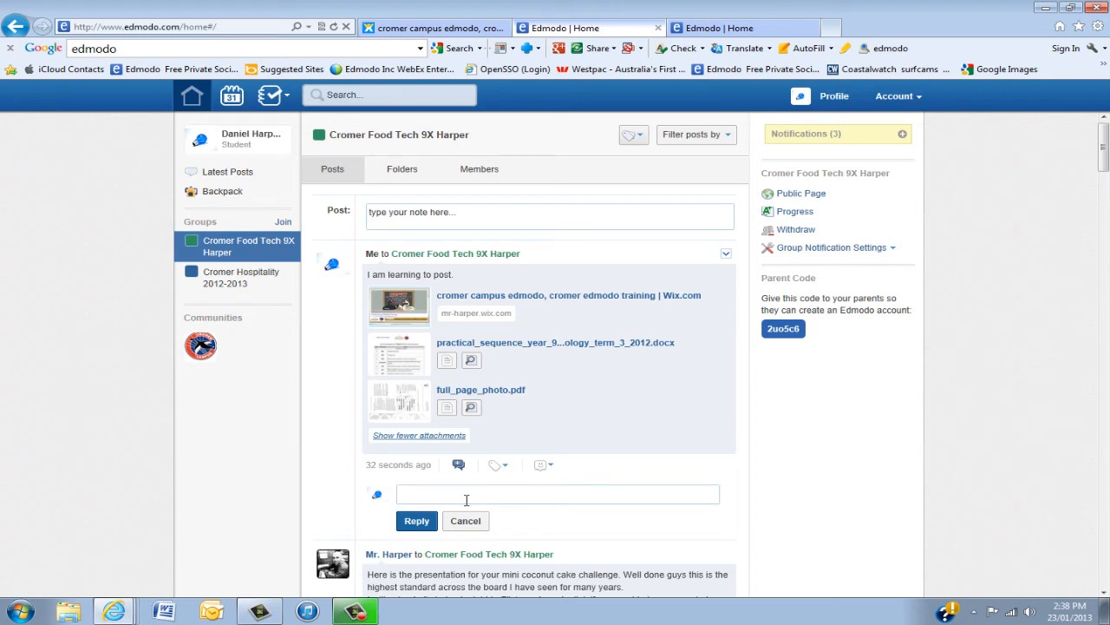
text(That was a great post.)
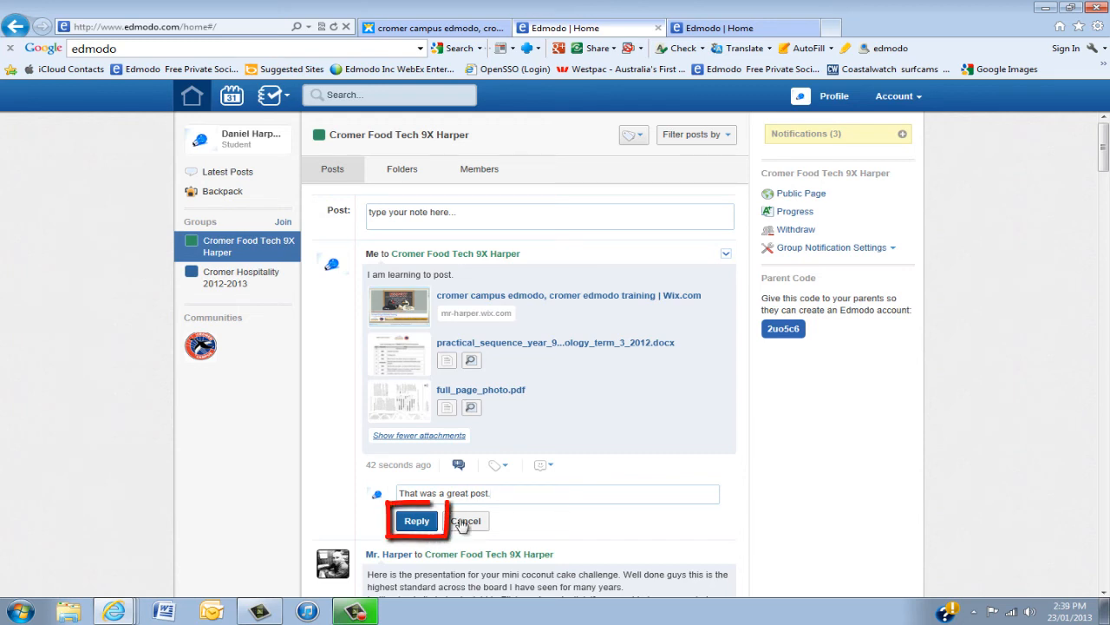
click(416, 520)
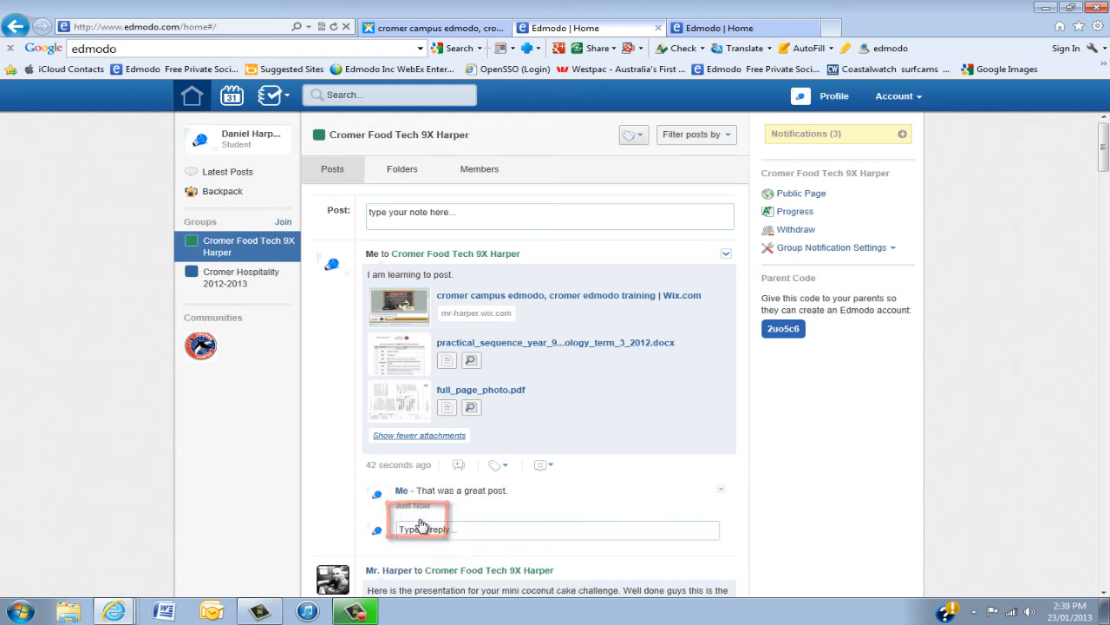